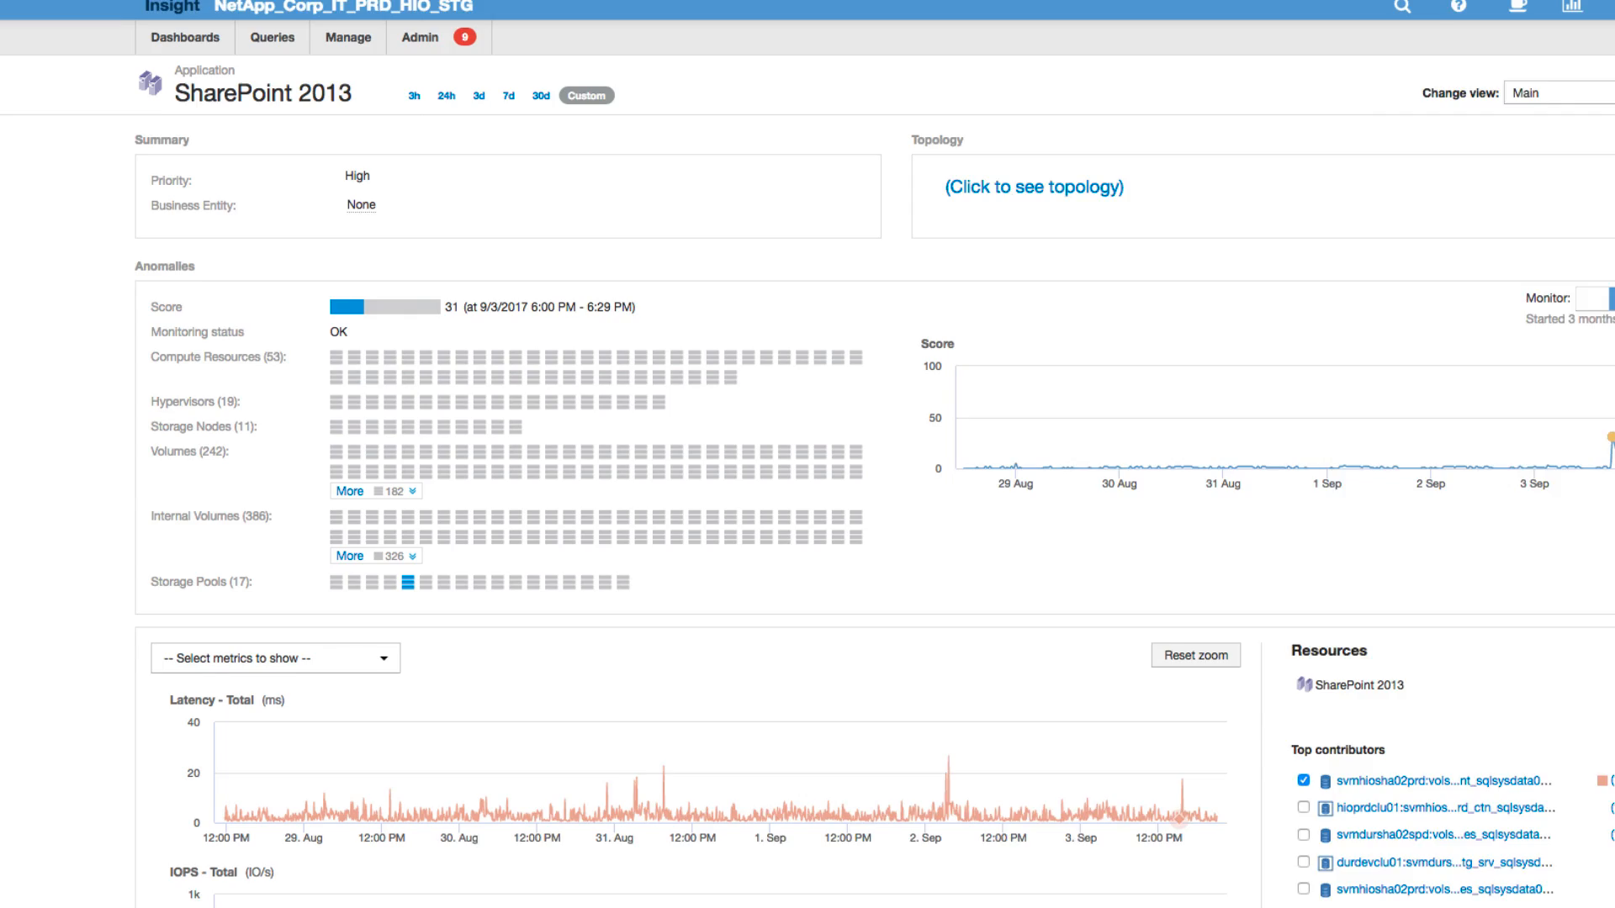
# - Reveal the flagged storage pool's significance details: IOPS total 92, utilization total 6
pyautogui.scroll(-3)
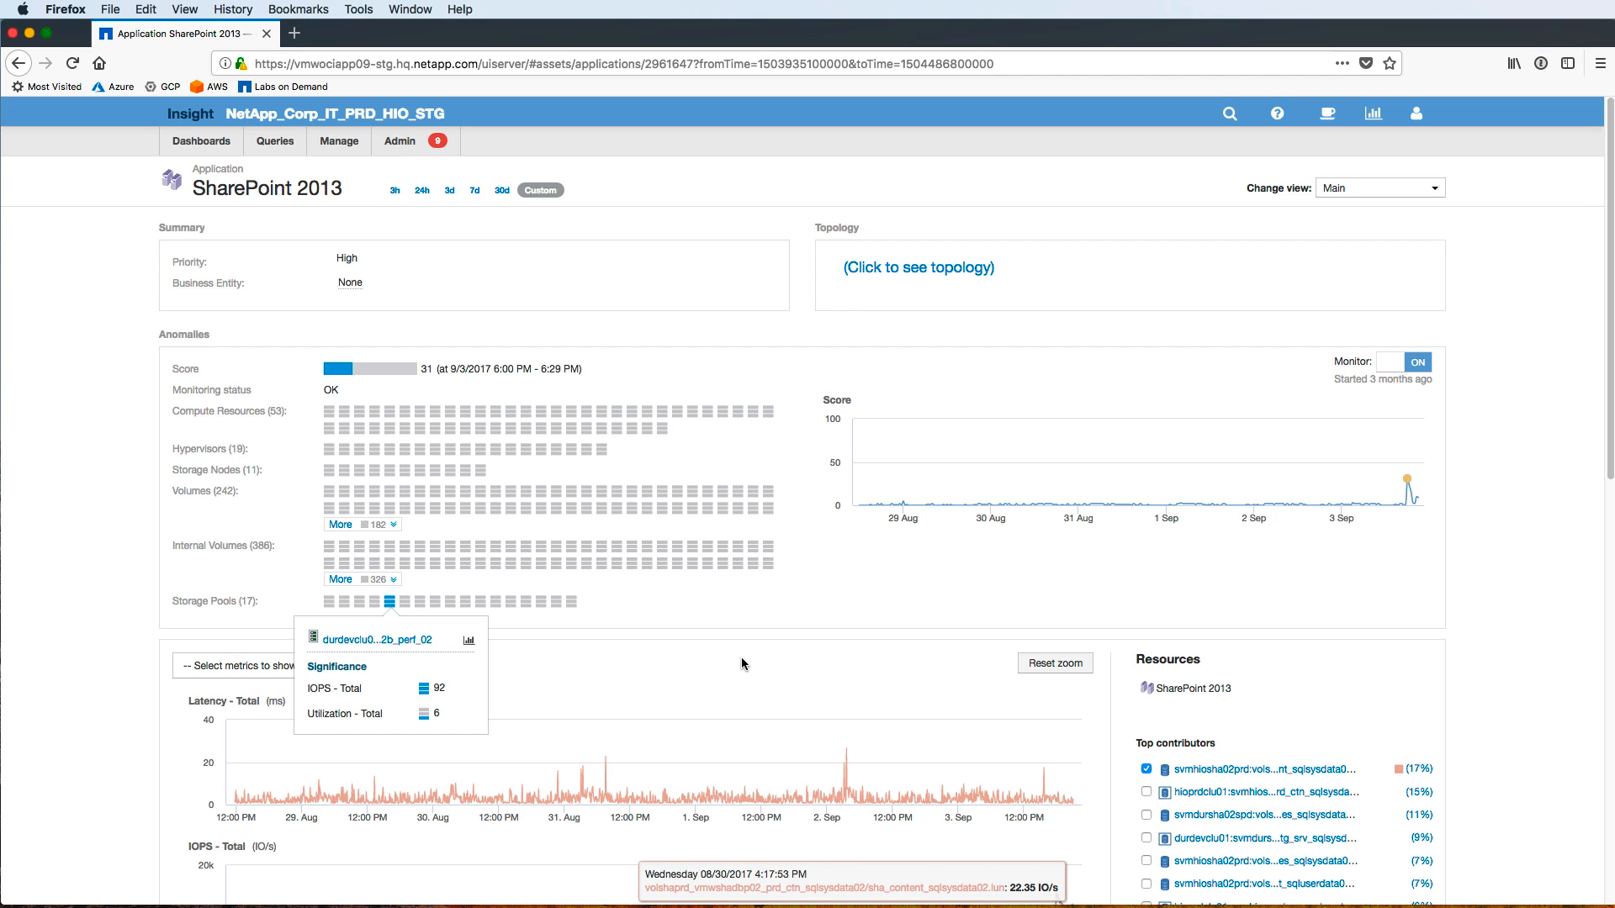
# - Go to the durdevclu01n02b_perf_02 storage pool detail page from the significance popup
pyautogui.scroll(-3)
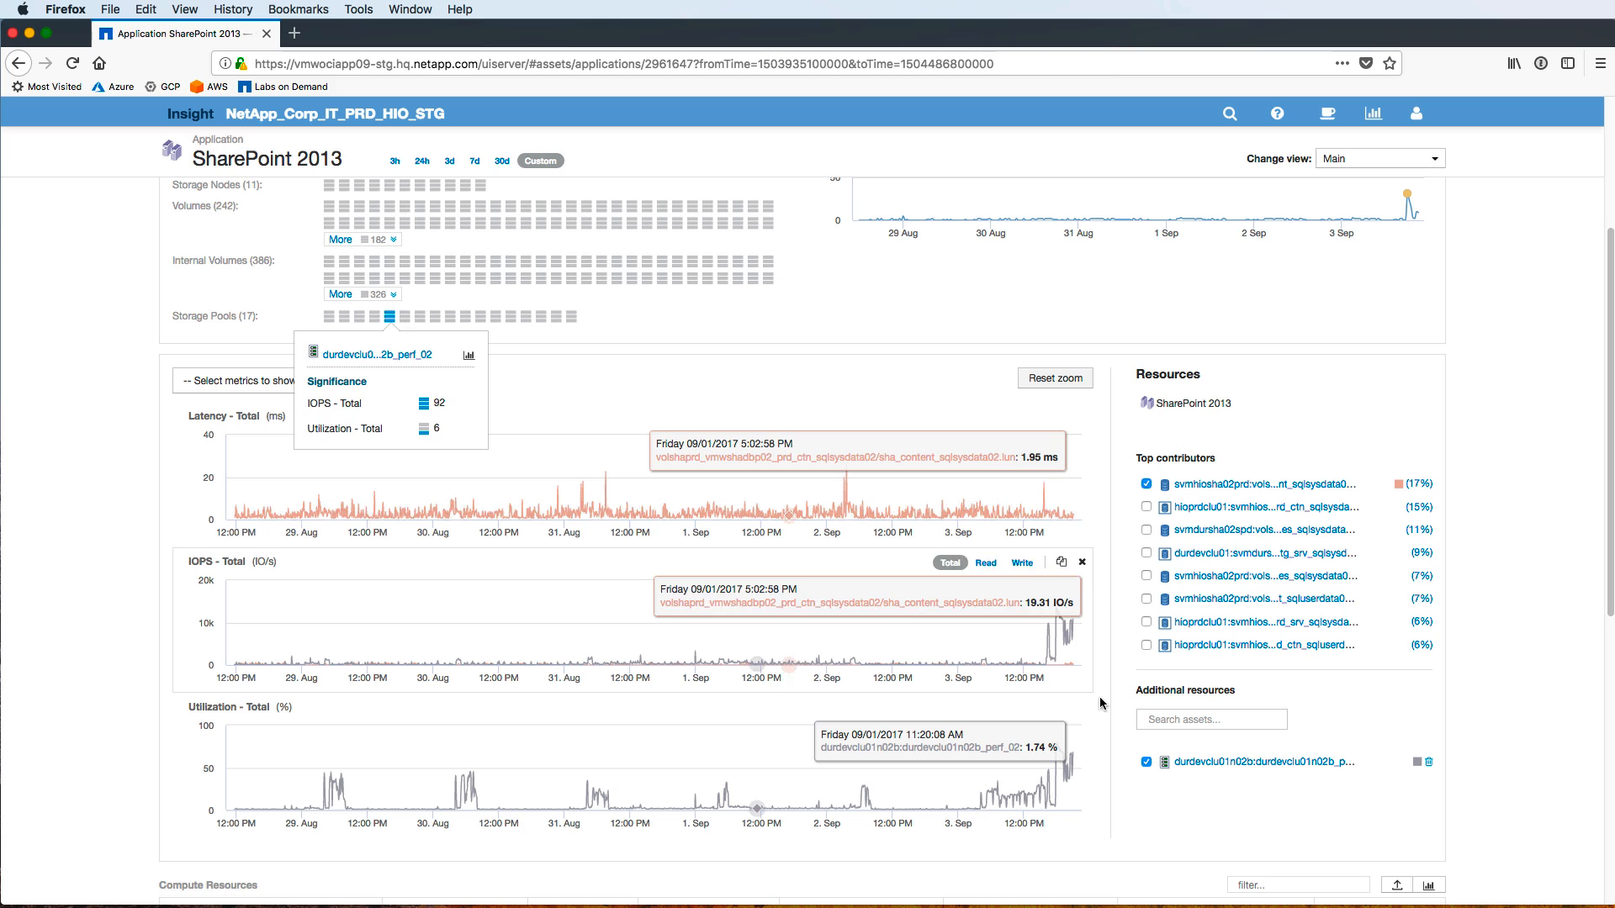
pyautogui.moveTo(1106, 860)
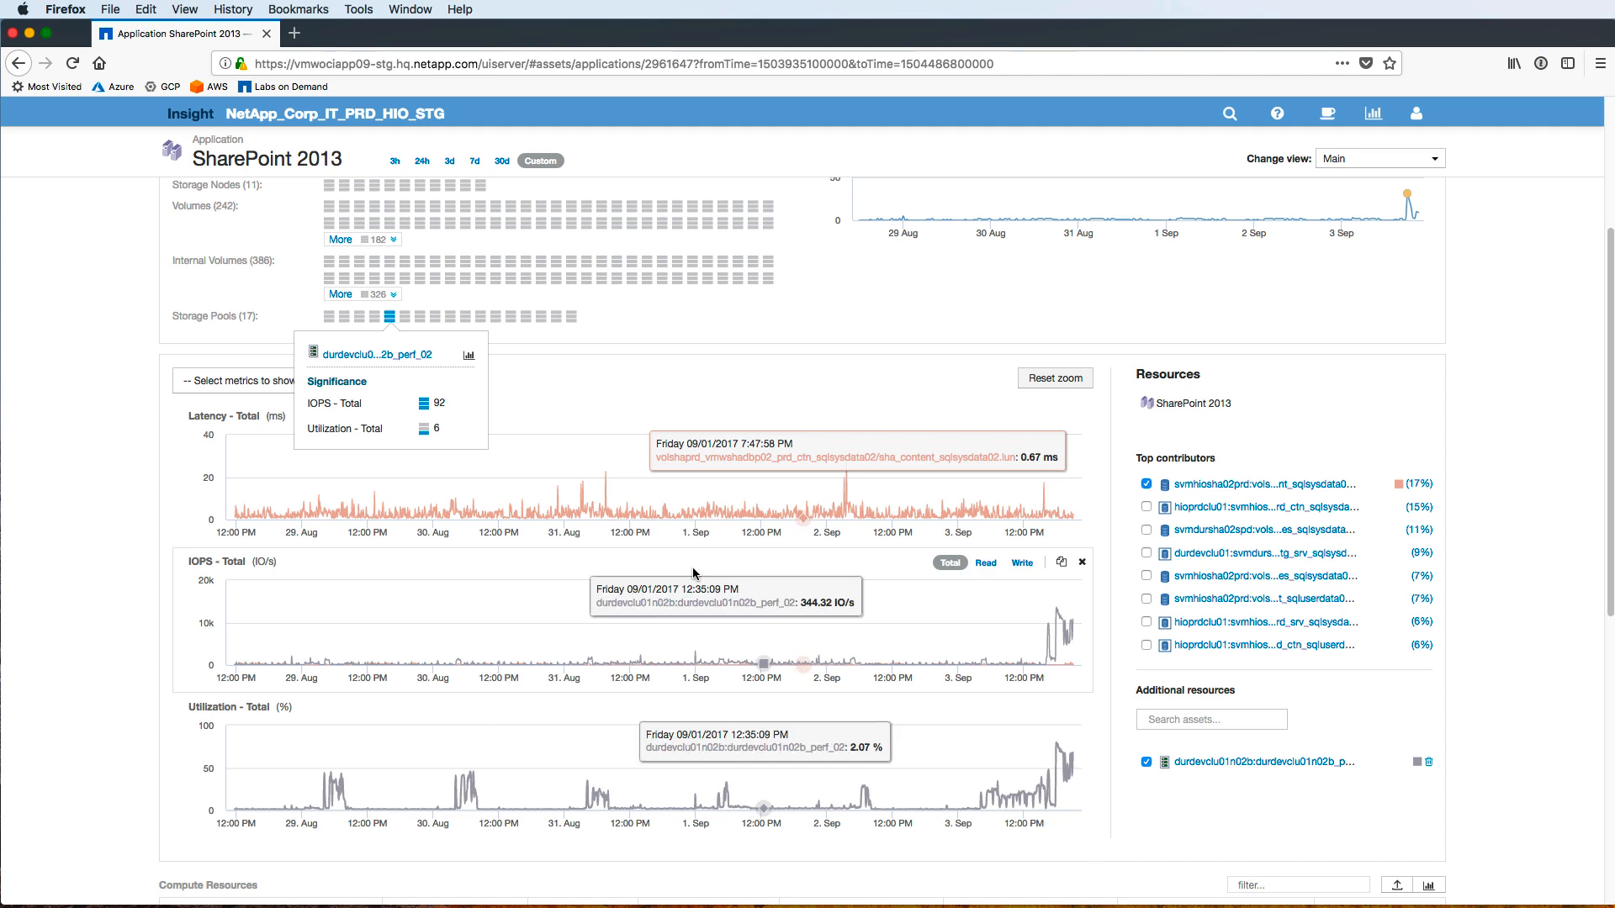
pyautogui.moveTo(376, 354)
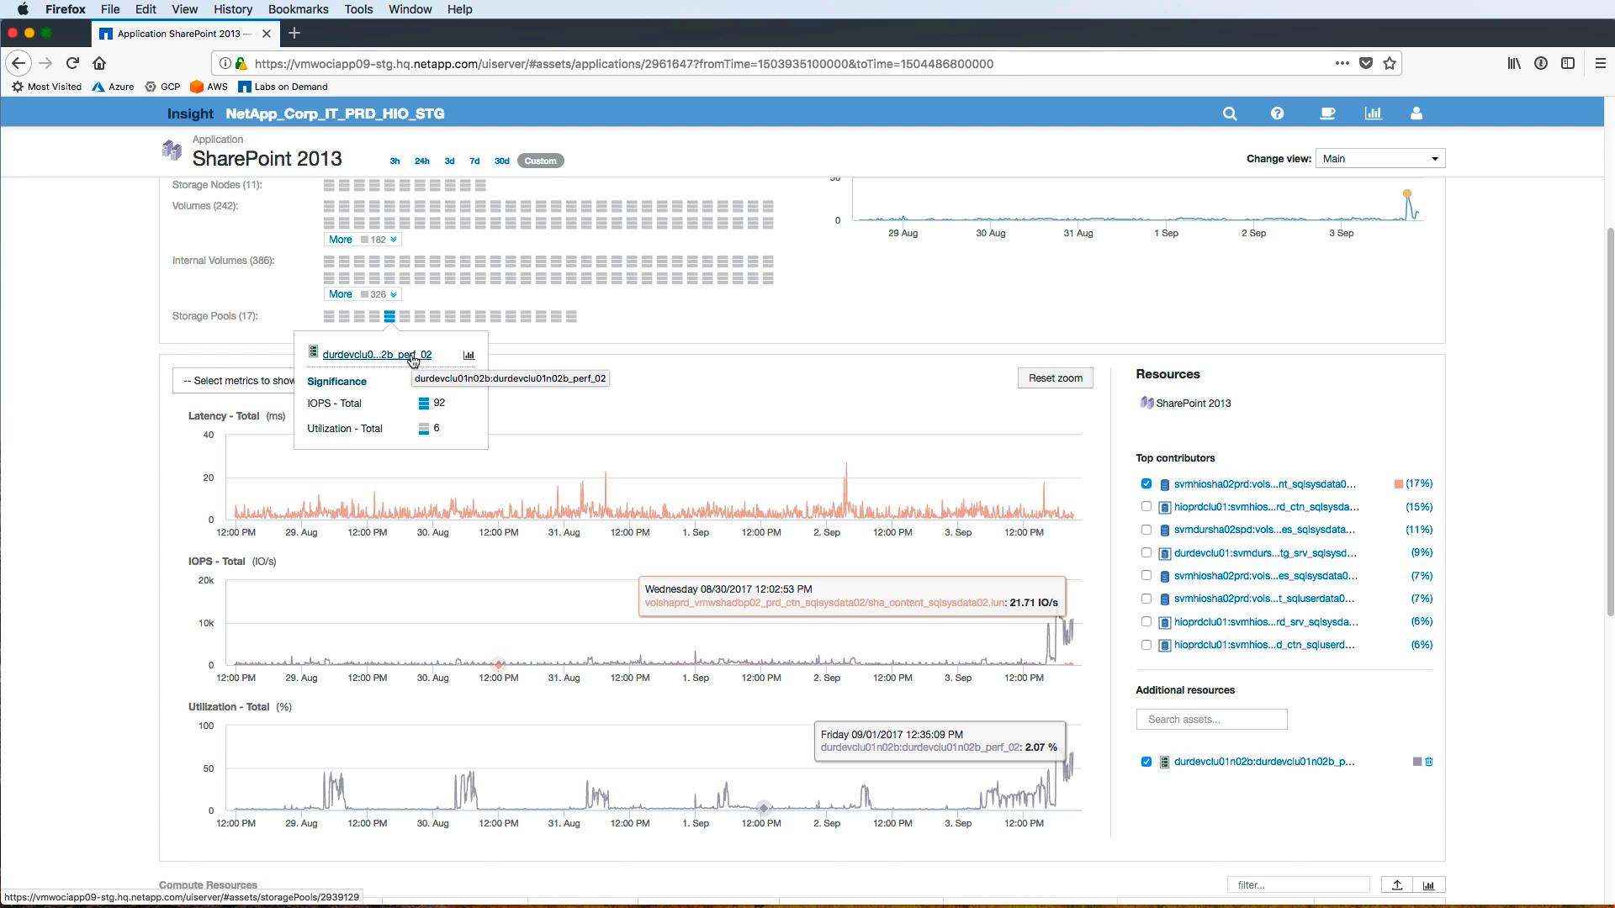
pyautogui.click(374, 354)
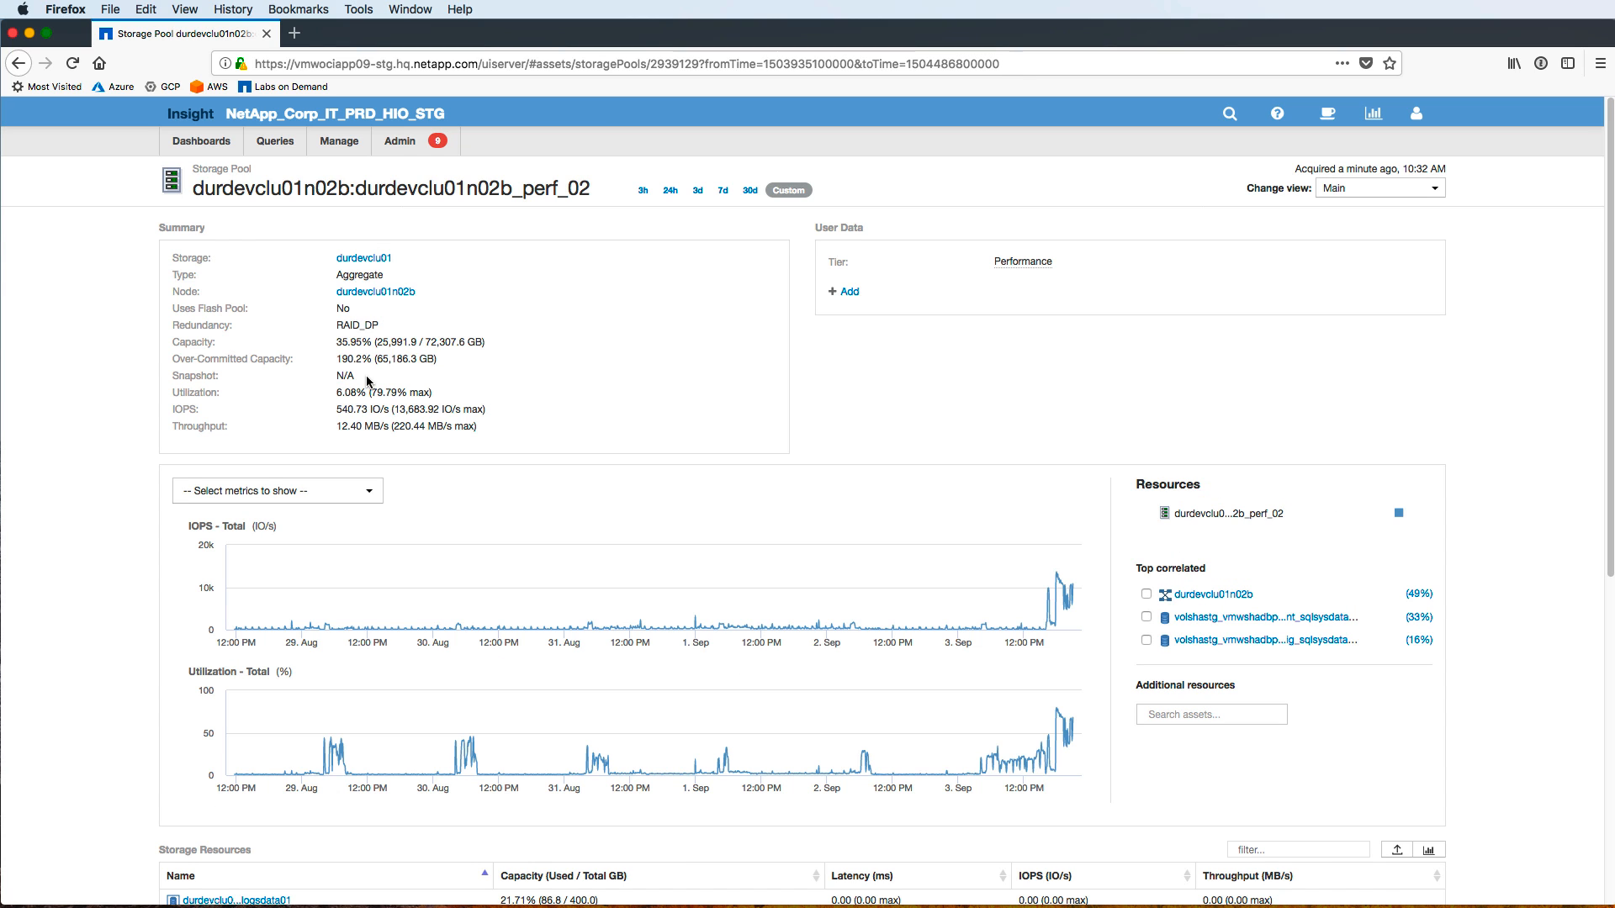